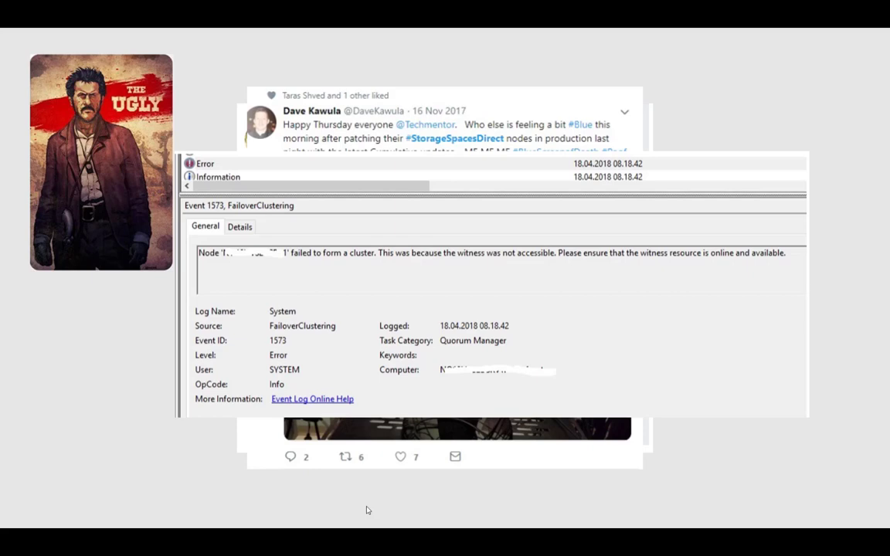
mouse_move(776, 469)
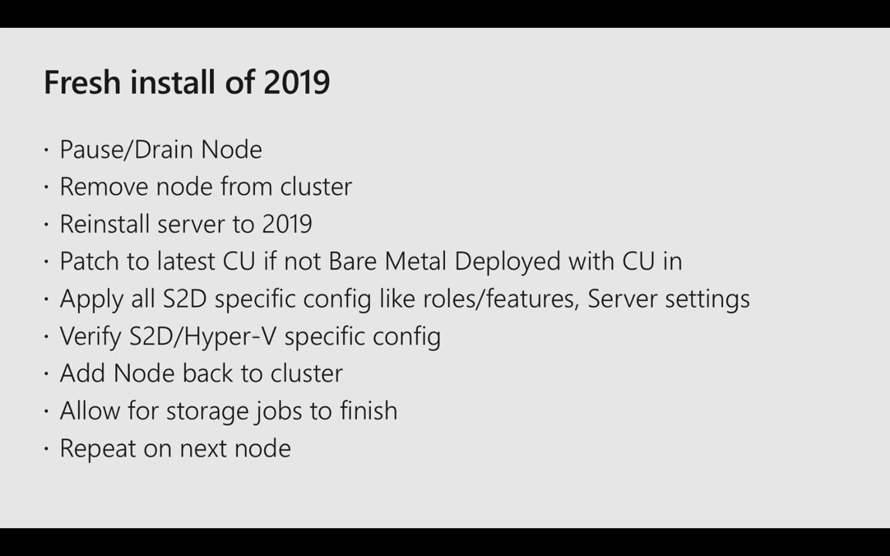
key(Right)
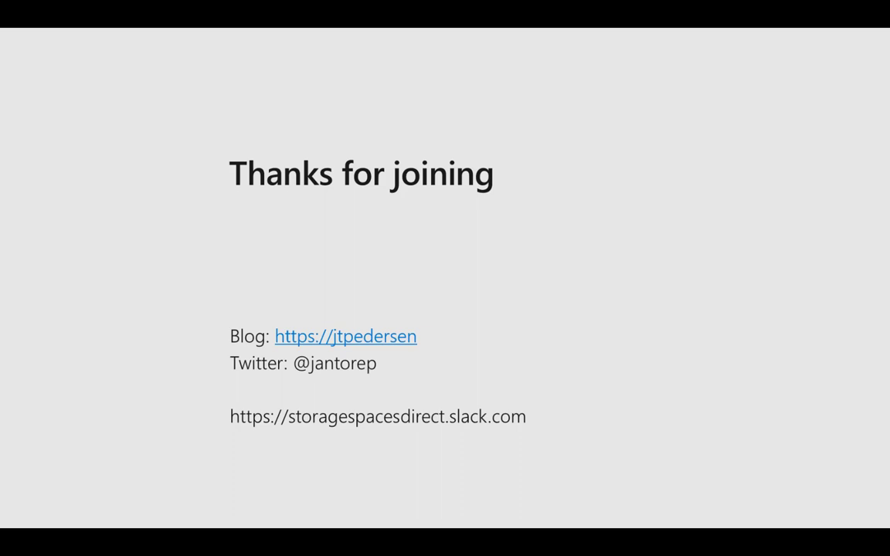